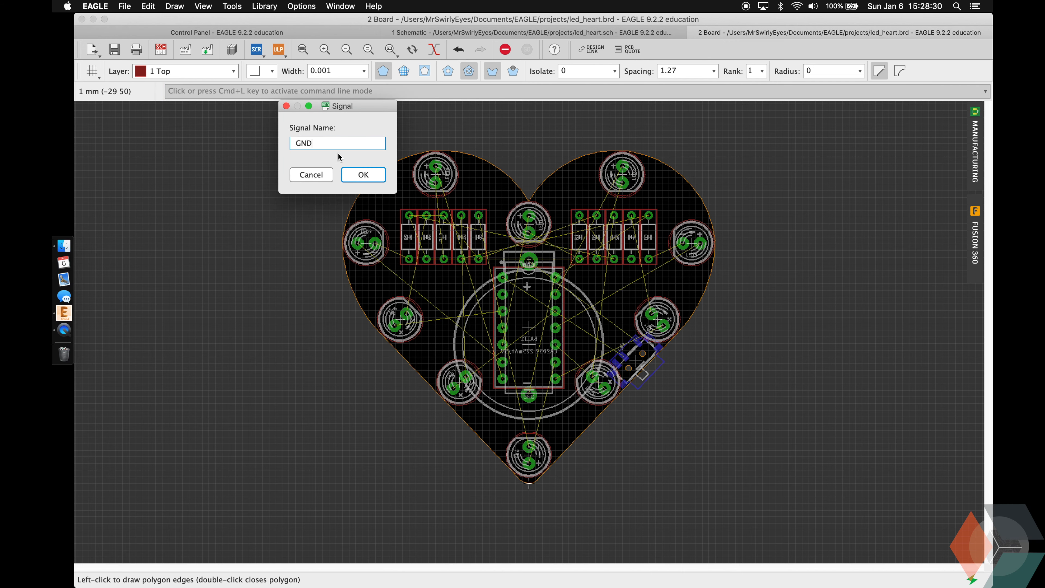
# Step: Name the board-outline polygon GND and refresh the ratsnest to show the pour
pyautogui.click(362, 175)
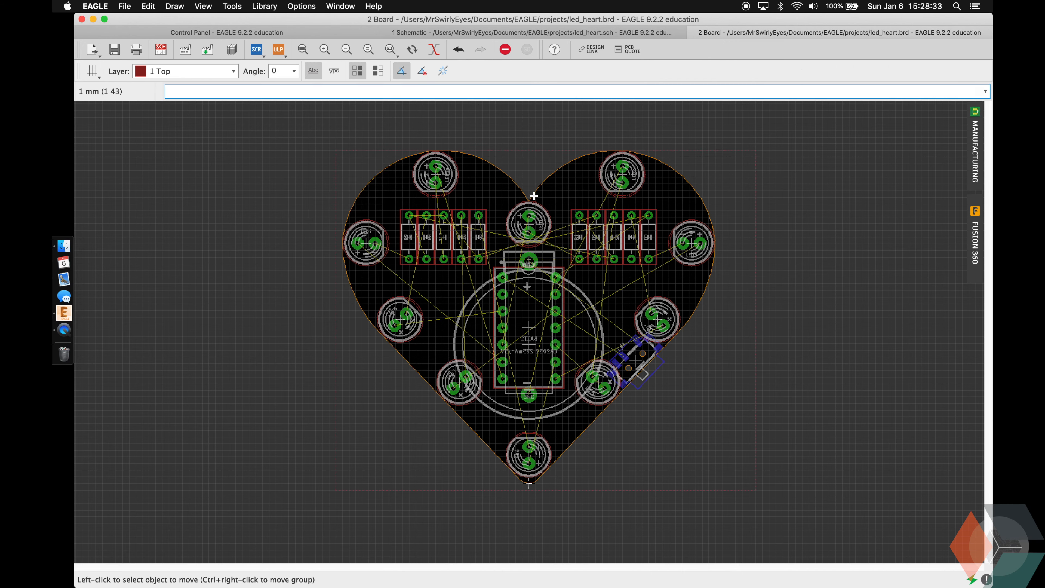
pyautogui.moveTo(764, 329)
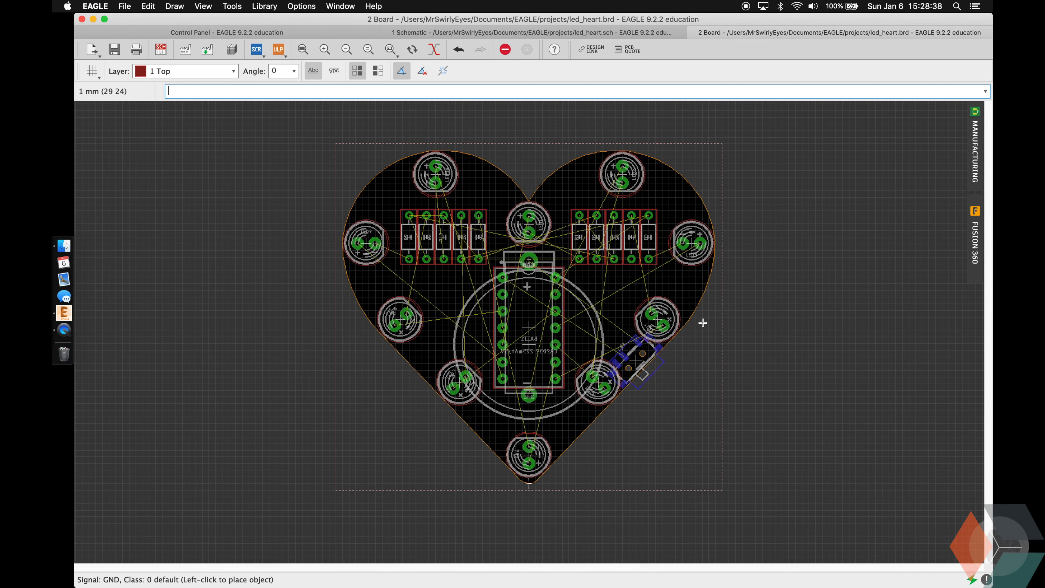
pyautogui.write('ratsnest')
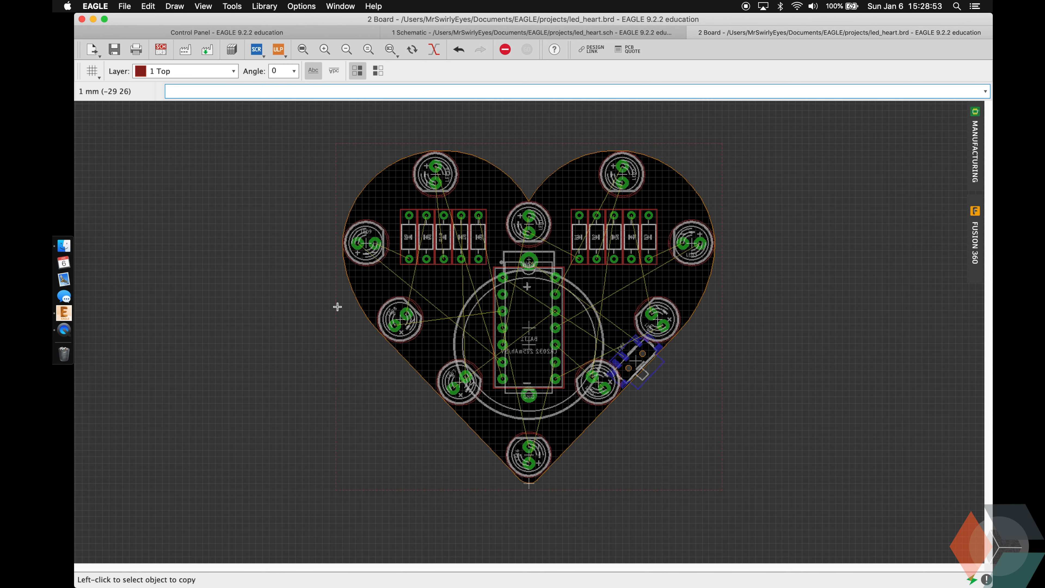
pyautogui.write('ratsnest')
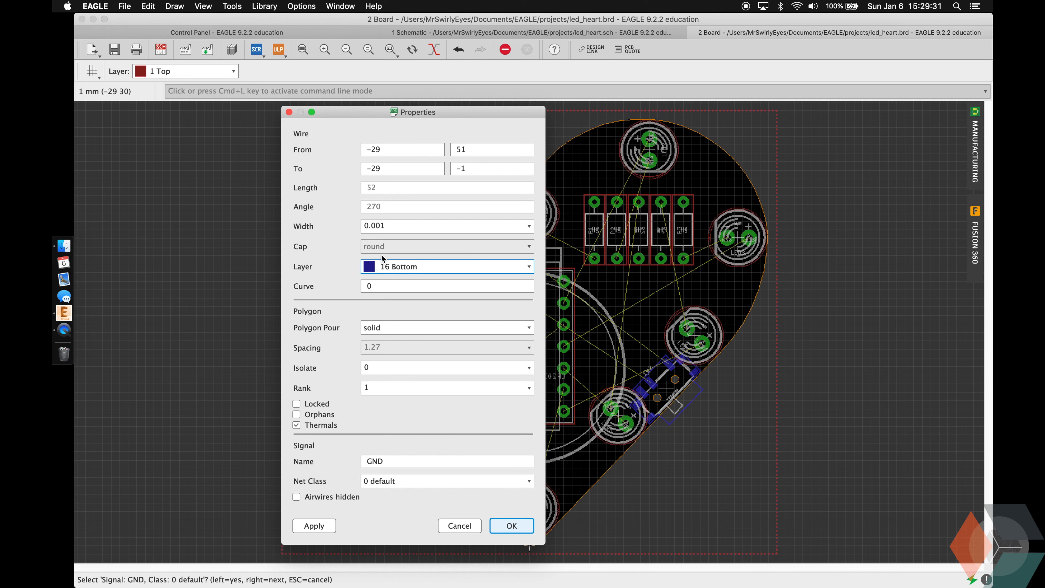
# Step: Move the copied GND polygon to layer 16 Bottom
pyautogui.click(510, 525)
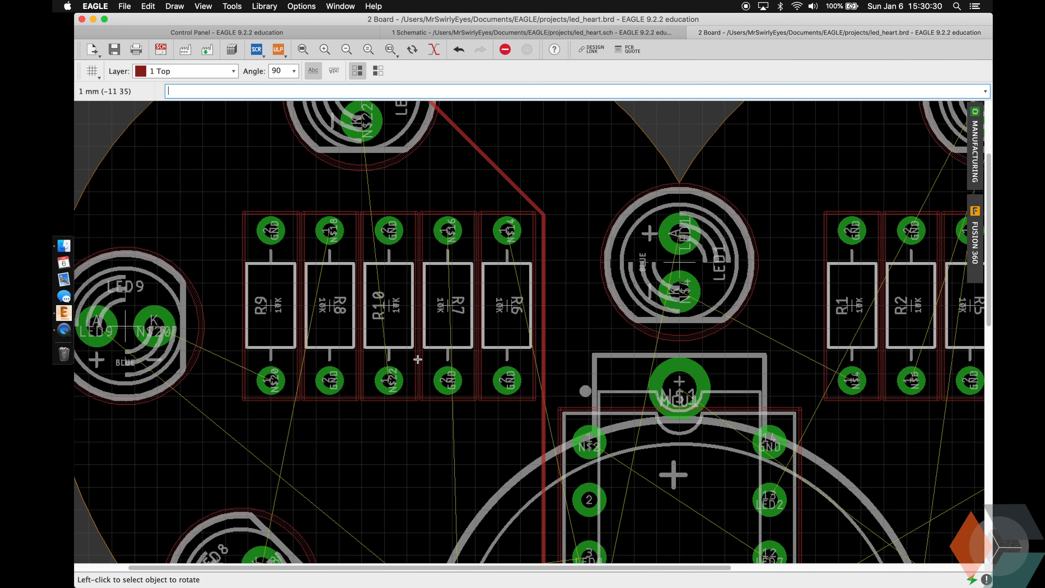
# Step: Rotate the resistors (including R4) into place and begin routing traces from their pads
pyautogui.click(387, 230)
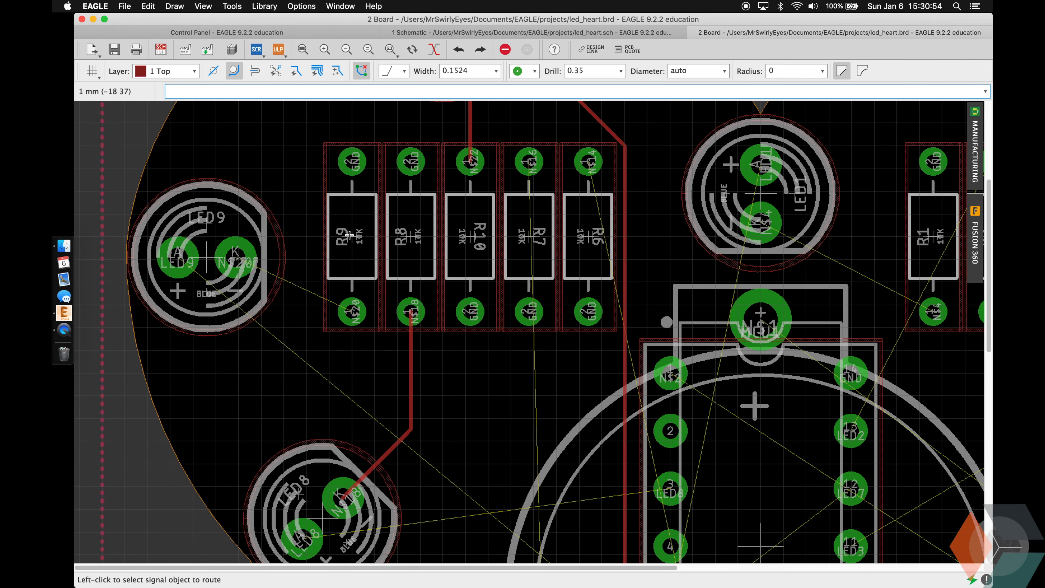
pyautogui.click(237, 259)
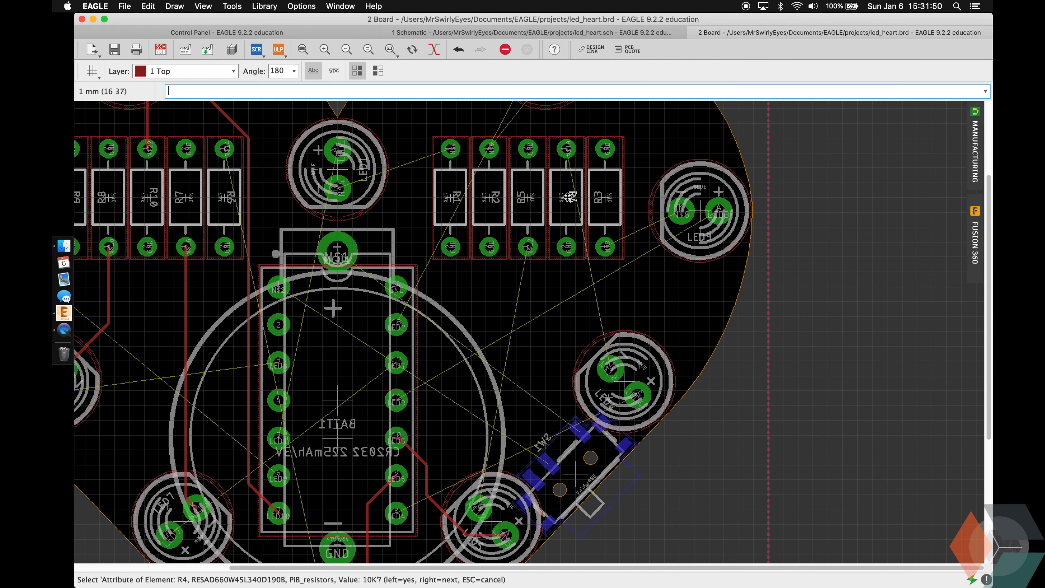
pyautogui.click(478, 508)
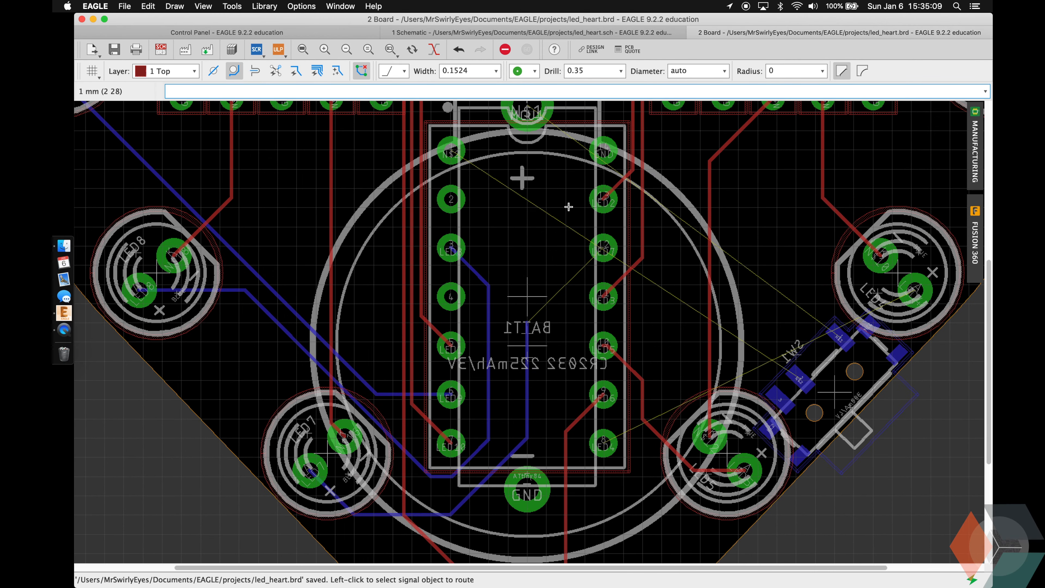
pyautogui.moveTo(529, 318)
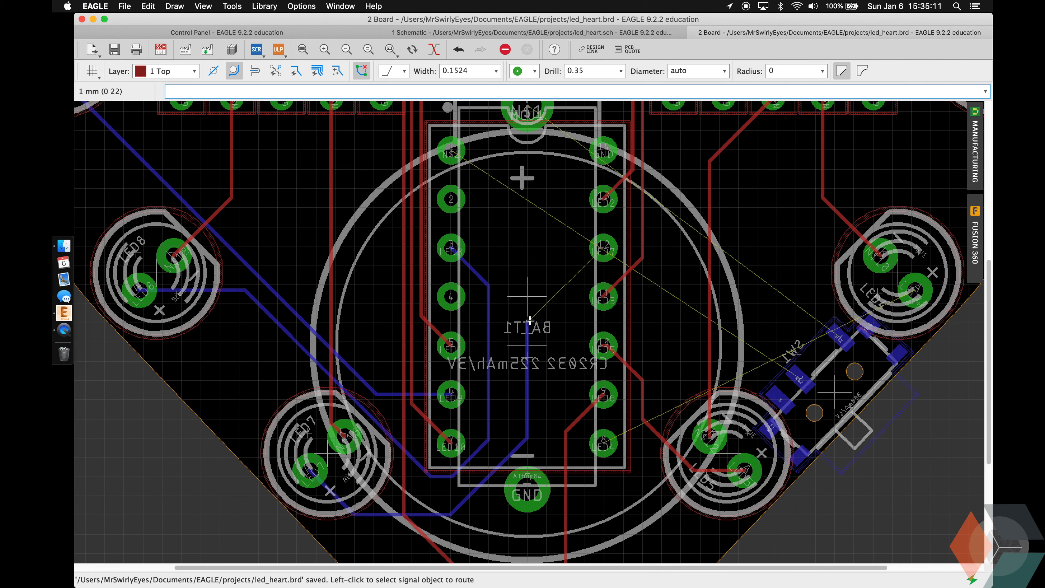
pyautogui.moveTo(500, 203)
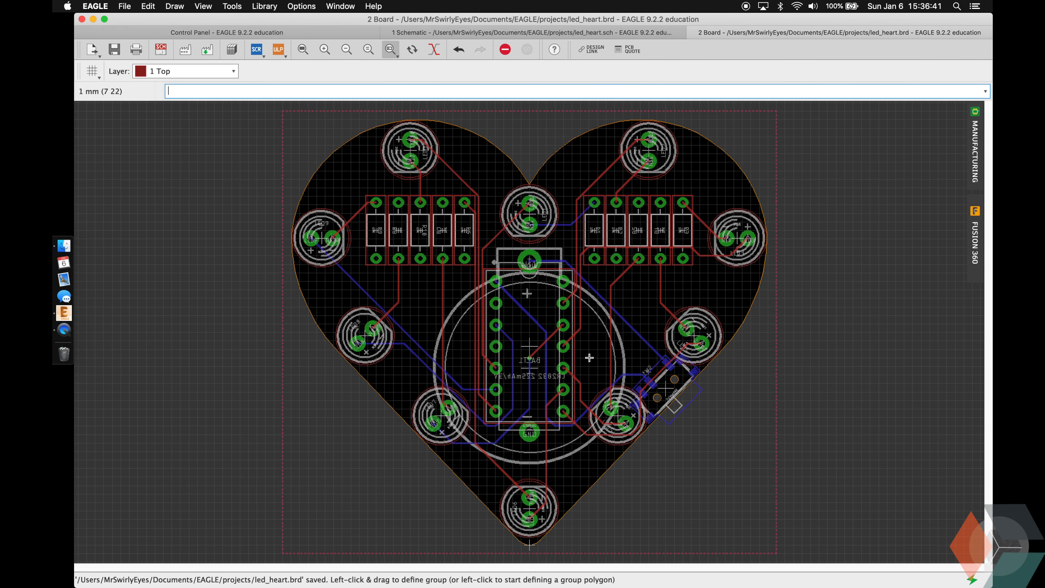
pyautogui.moveTo(249, 168)
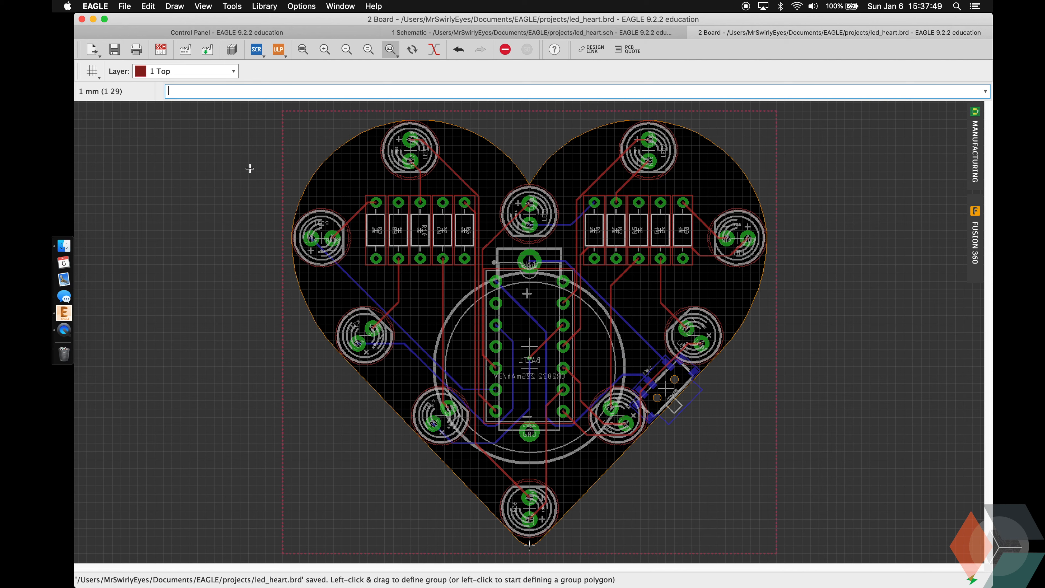
pyautogui.moveTo(664, 448)
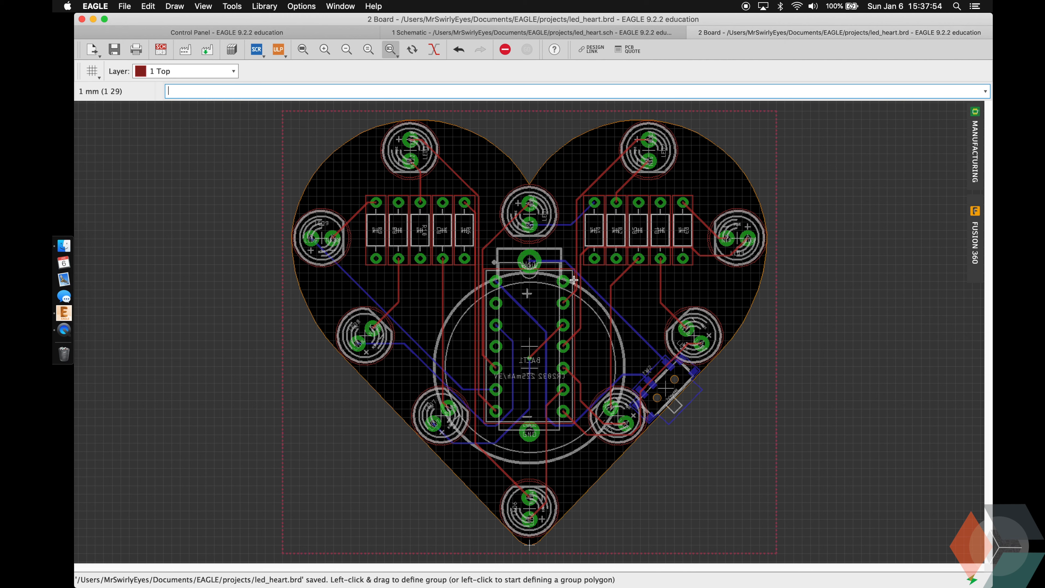
pyautogui.moveTo(457, 130)
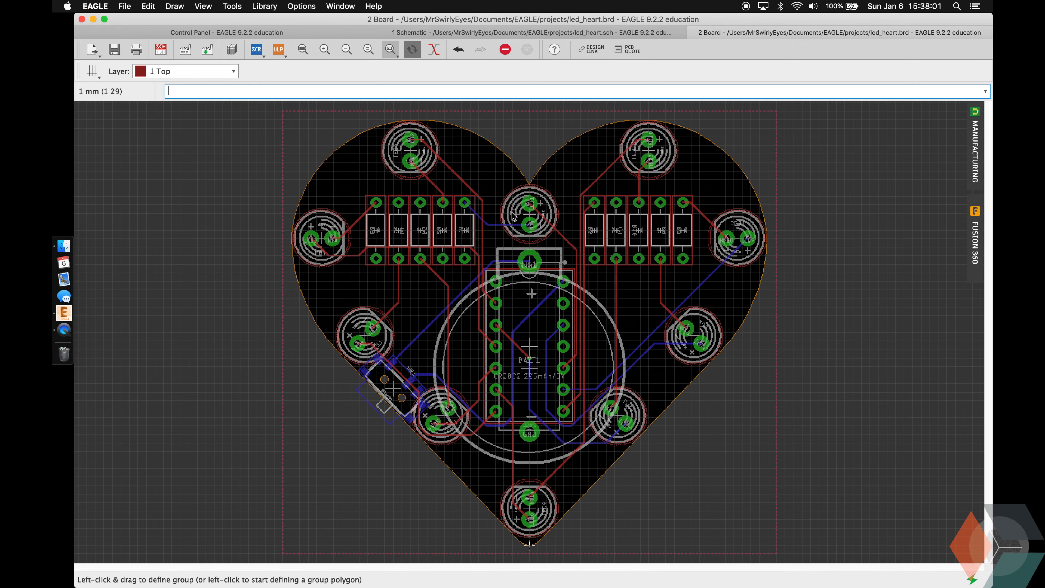
# Step: Add an 'LED Heart' text label of size 2 on layer 22 bPlace
pyautogui.write('text LED Hea')
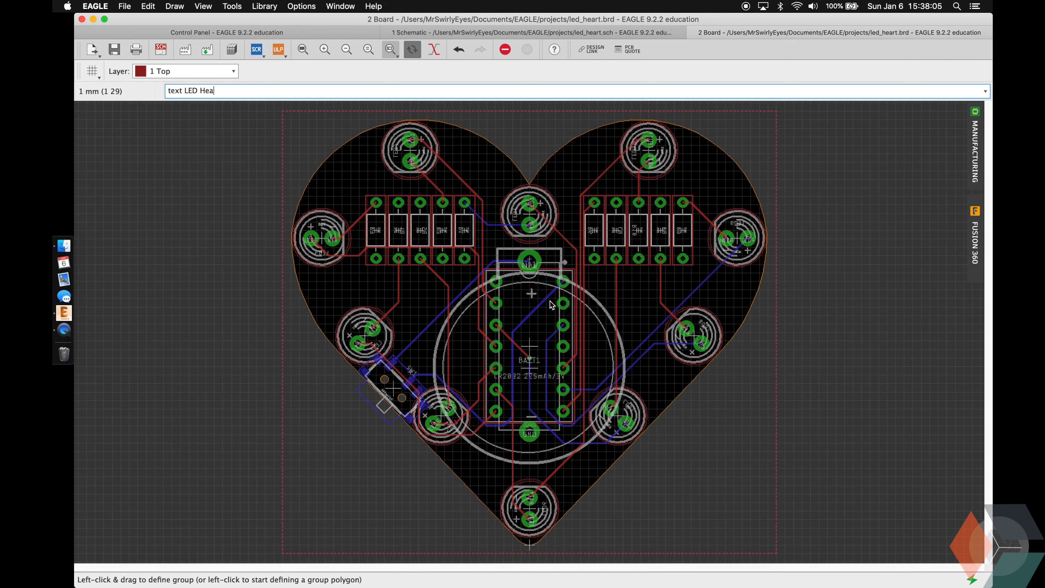
pyautogui.write('rt')
pyautogui.write('2')
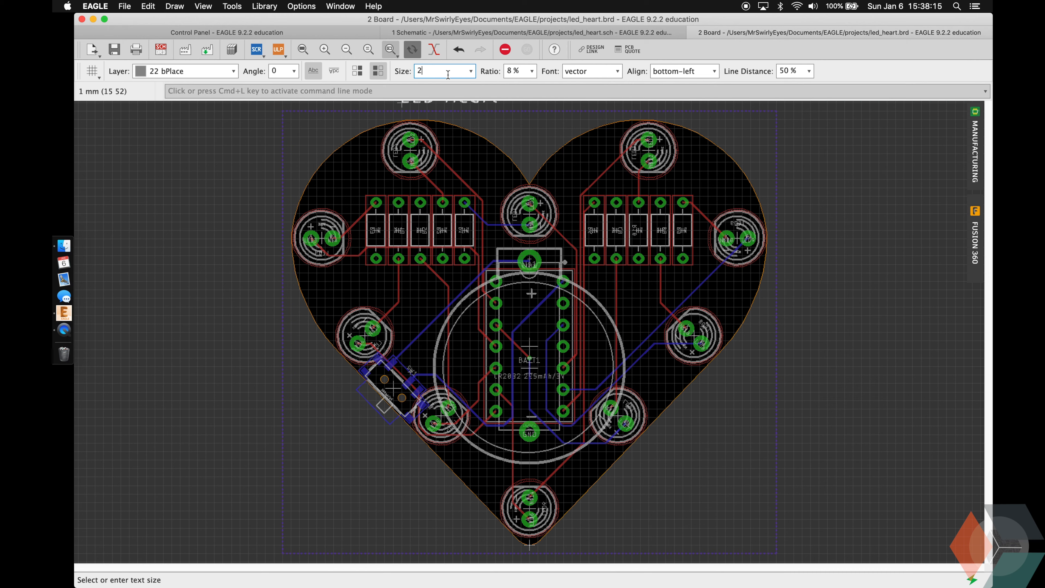
pyautogui.click(516, 71)
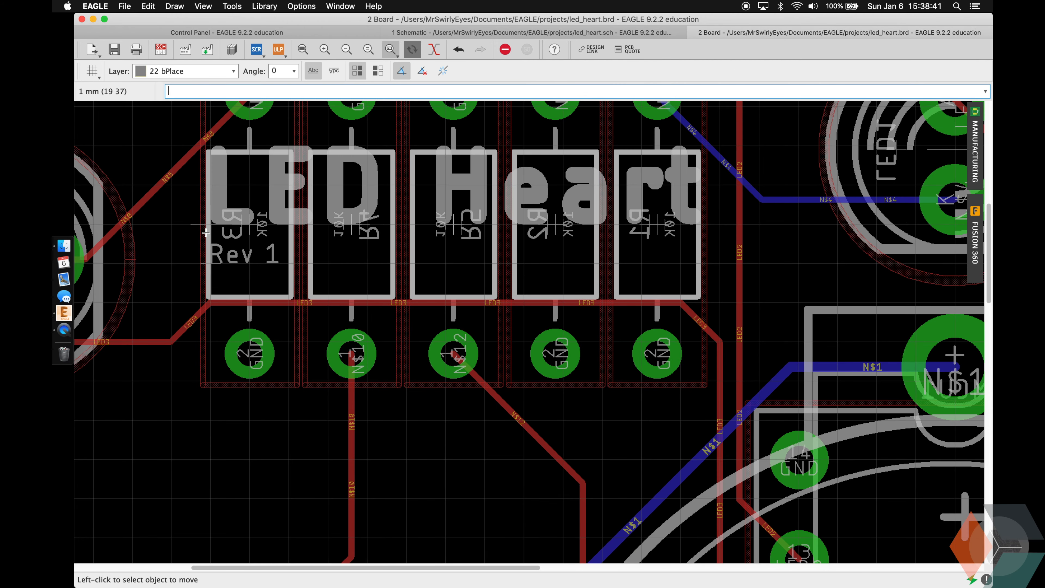
# Step: Place a 'Designed by: MrSwirlyEyes' label on the bottom silkscreen
pyautogui.write('text')
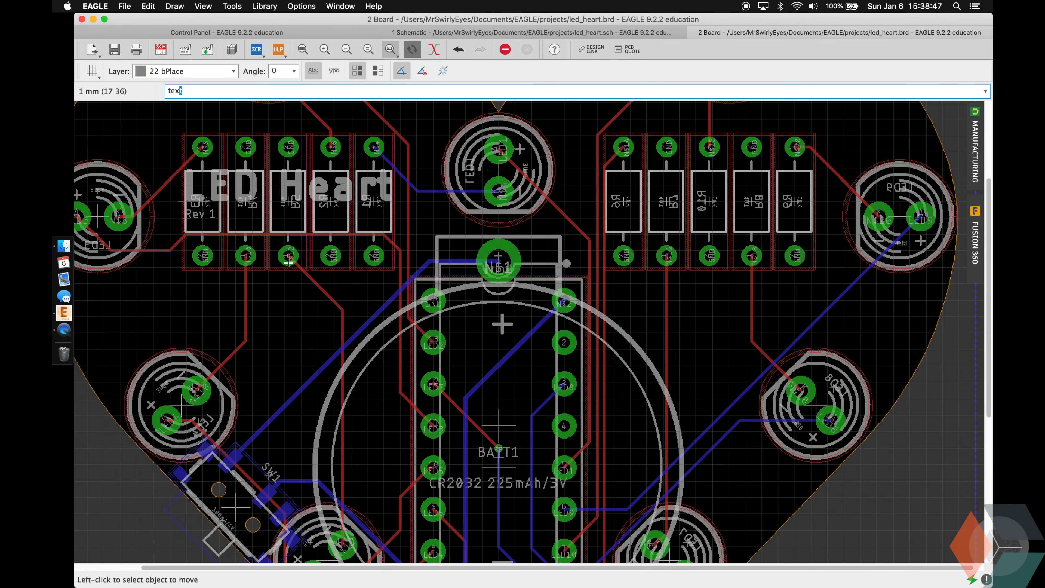
pyautogui.write('Designed by: MrS')
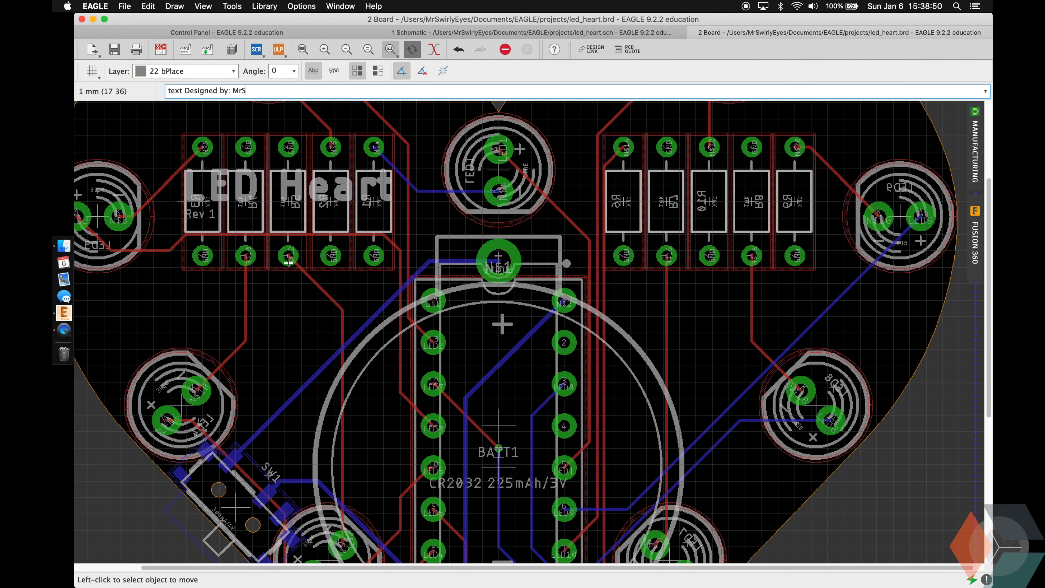
pyautogui.click(628, 214)
pyautogui.write('drc')
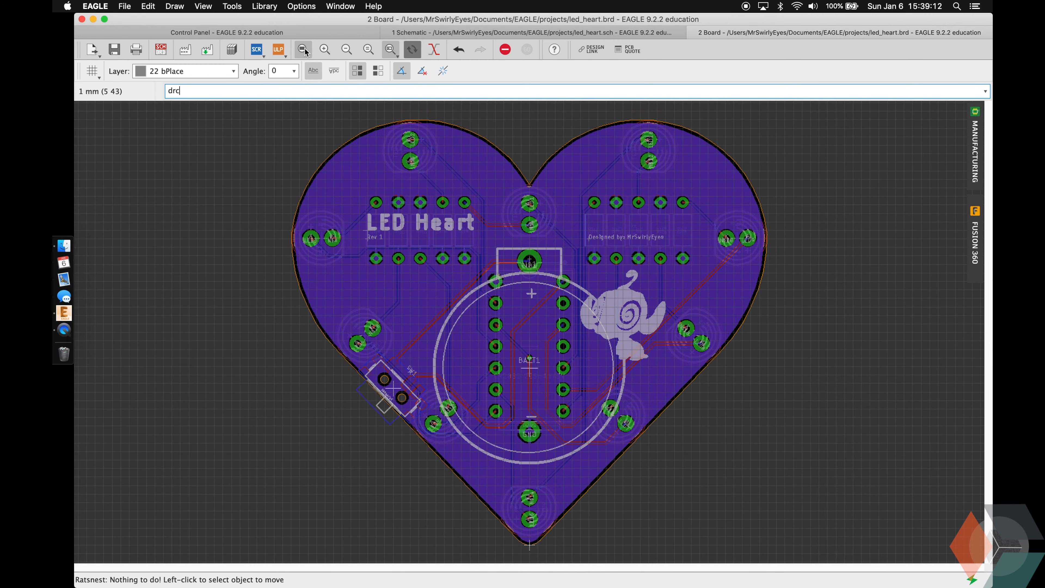
# Step: Run DRC with no errors and show the 1 Top layer ground pour
pyautogui.press('Return')
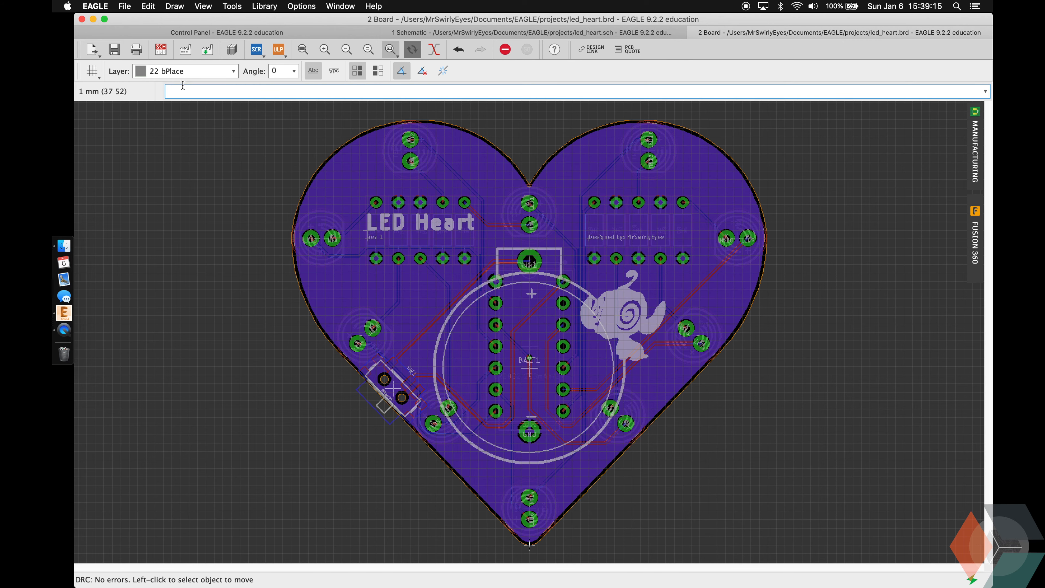
pyautogui.click(185, 71)
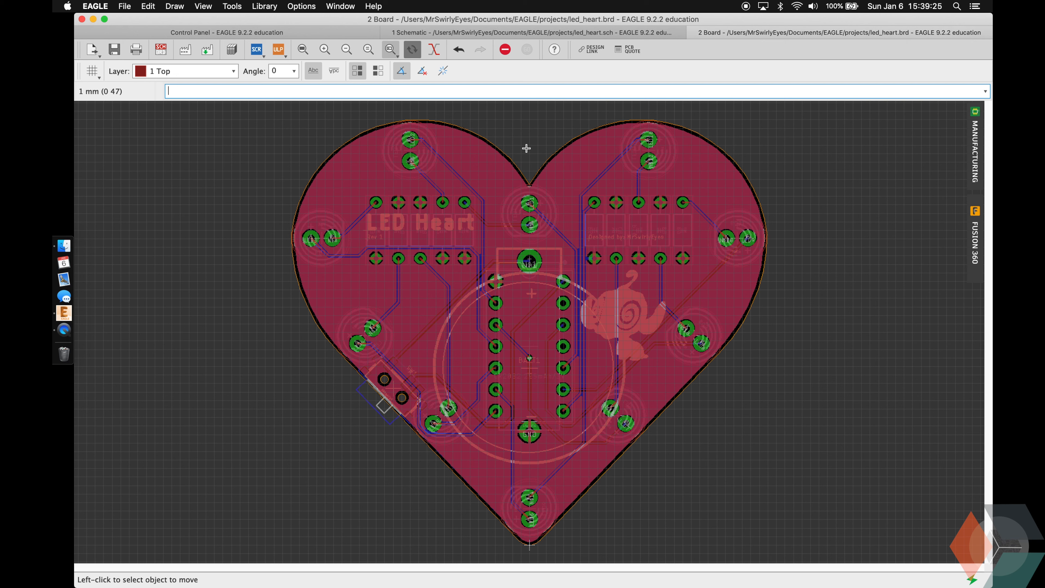
pyautogui.moveTo(520, 219)
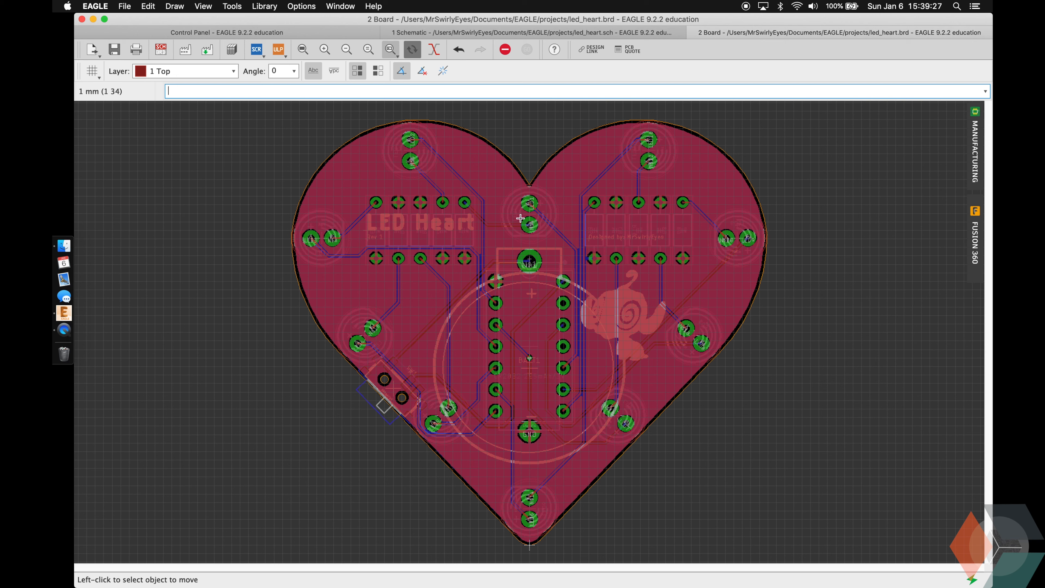
pyautogui.moveTo(528, 142)
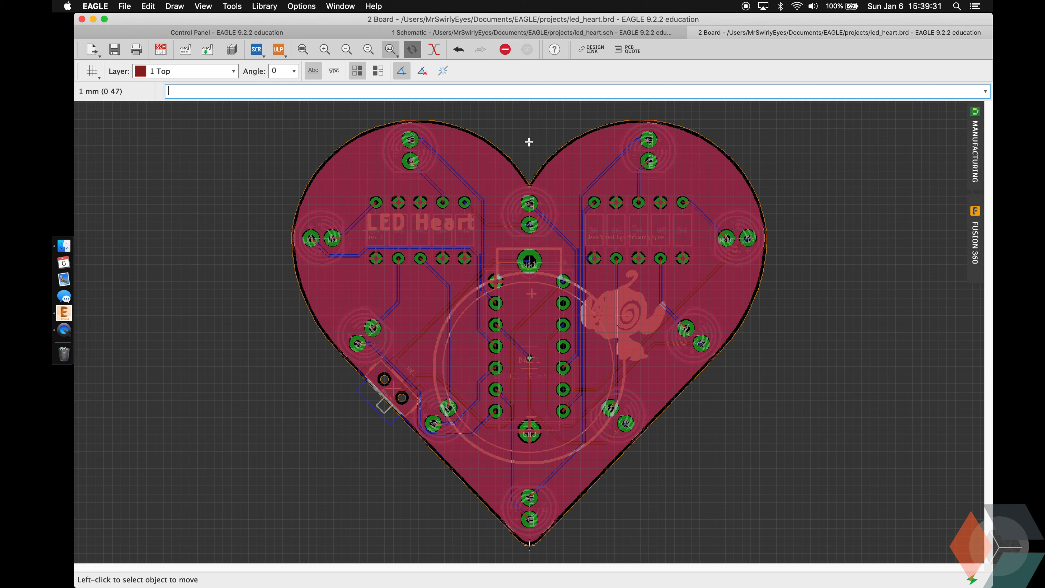
pyautogui.moveTo(524, 382)
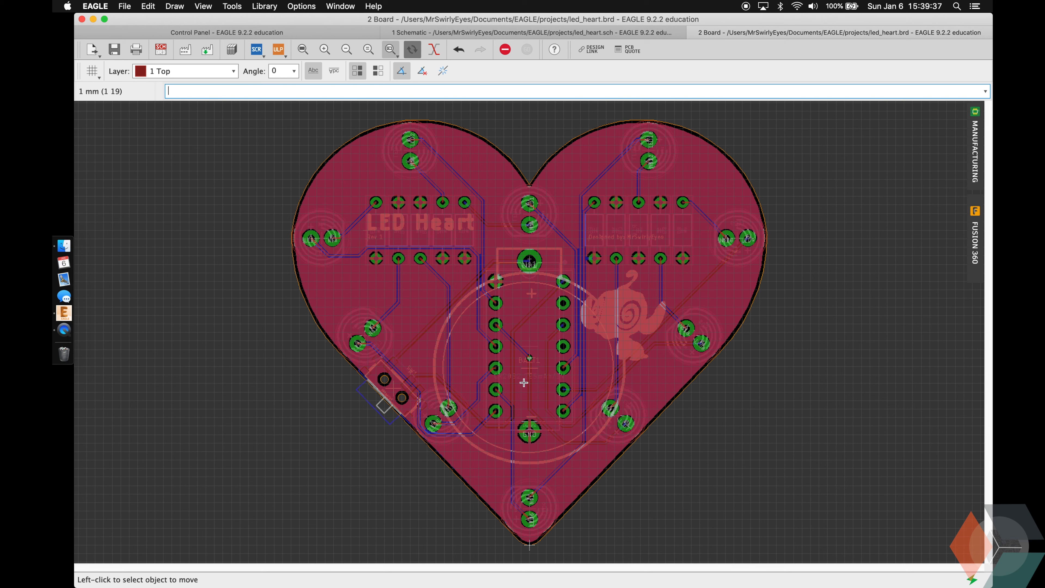
pyautogui.moveTo(389, 175)
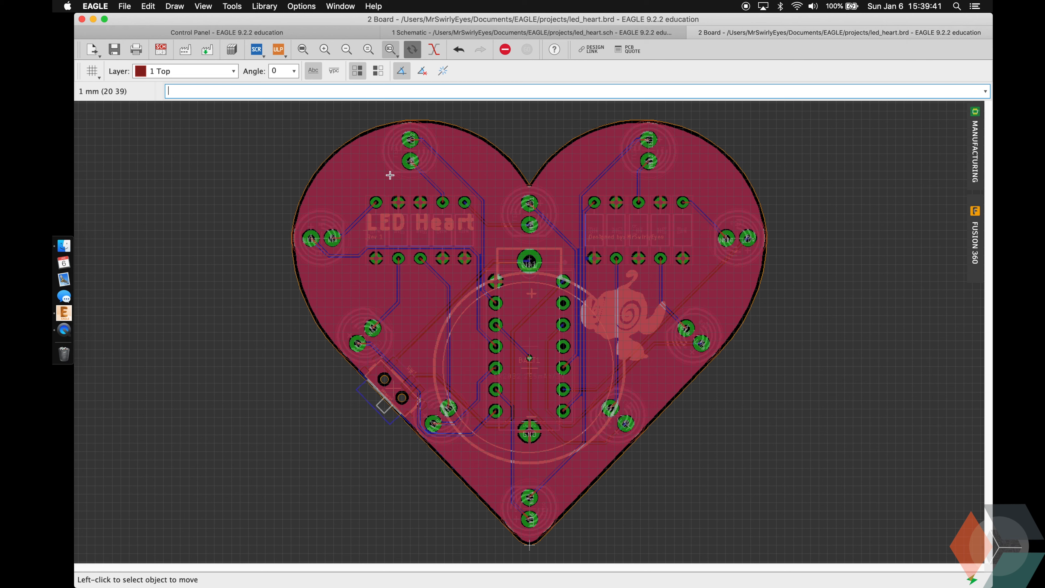
pyautogui.moveTo(522, 192)
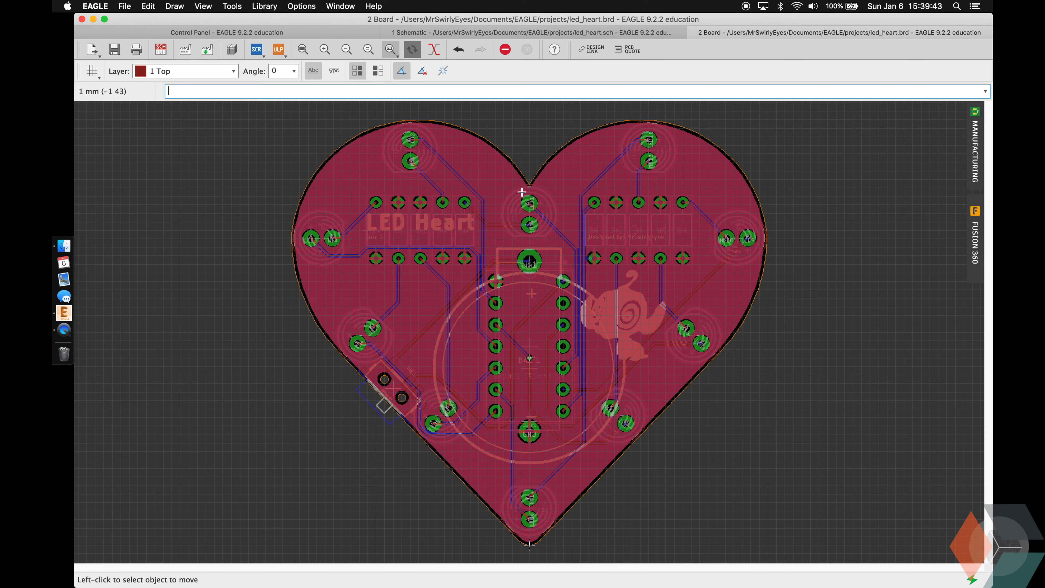
pyautogui.moveTo(507, 227)
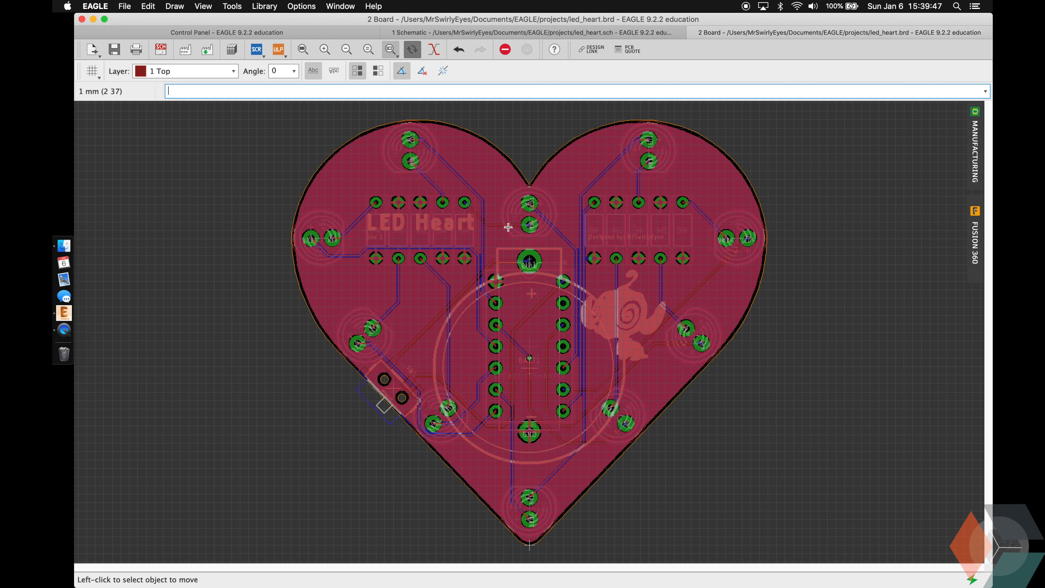
pyautogui.moveTo(715, 398)
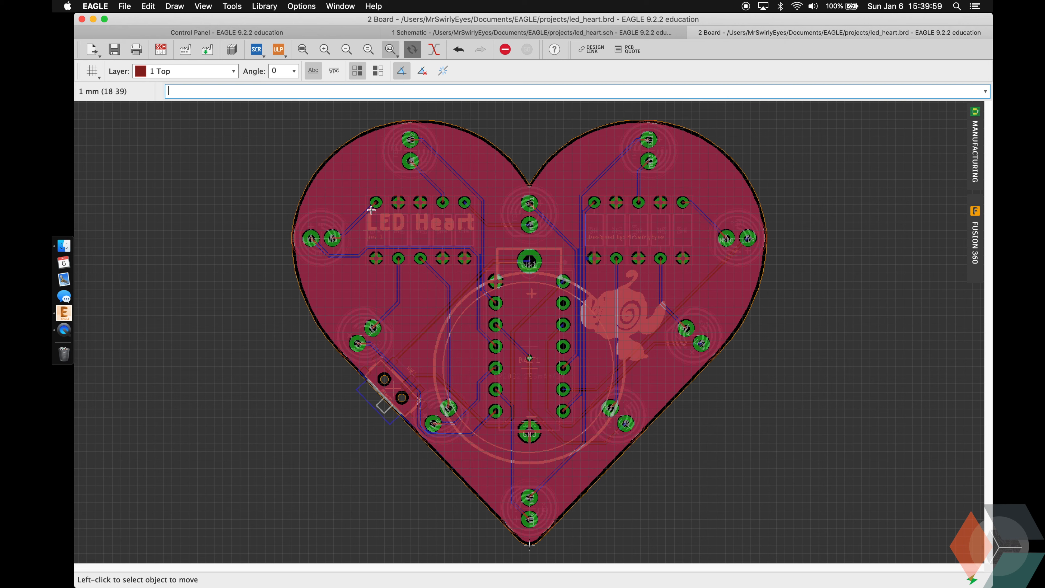
pyautogui.moveTo(706, 472)
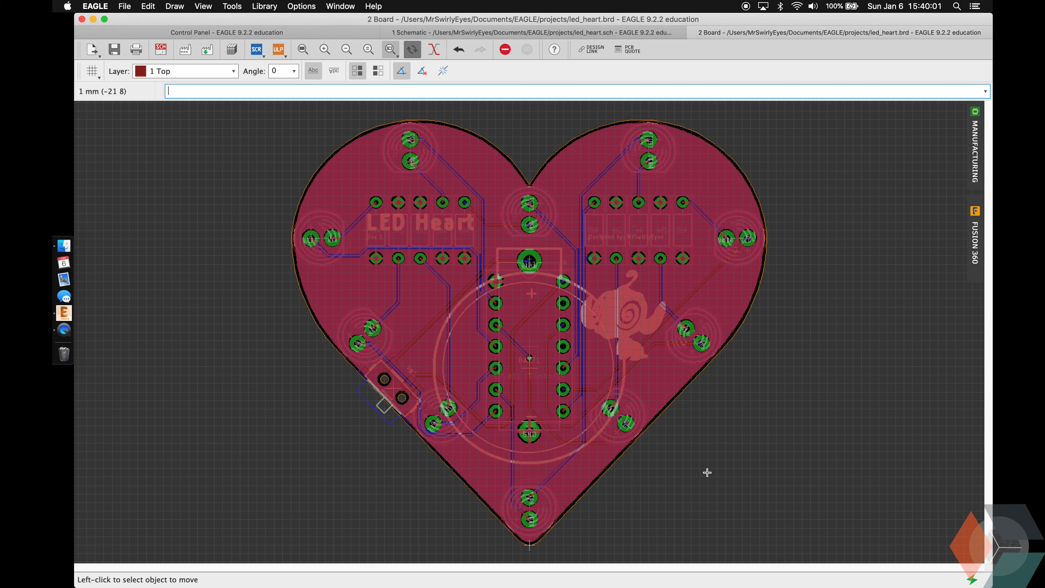